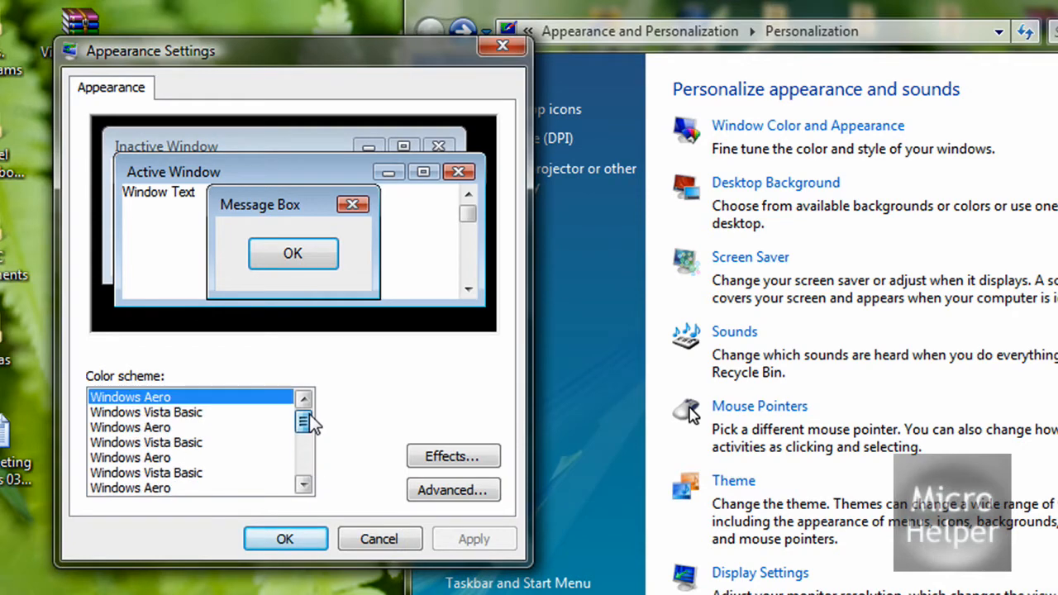
{"action": "mouse_move", "coordinate": [413, 426]}
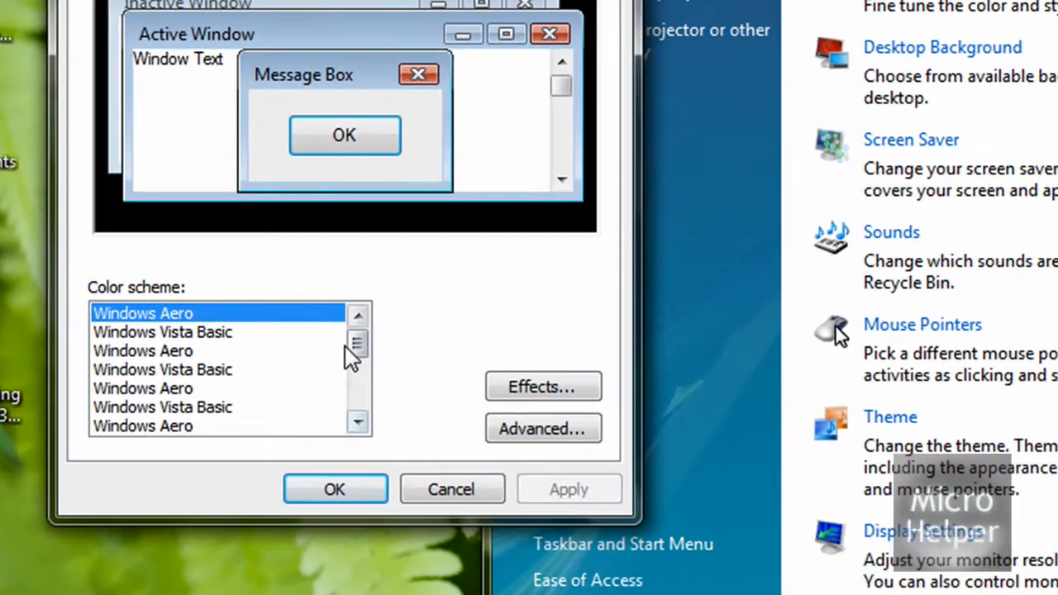
- Select a second identically named 'Windows Aero' entry from the duplicated color scheme list
{"action": "left_click", "coordinate": [142, 350]}
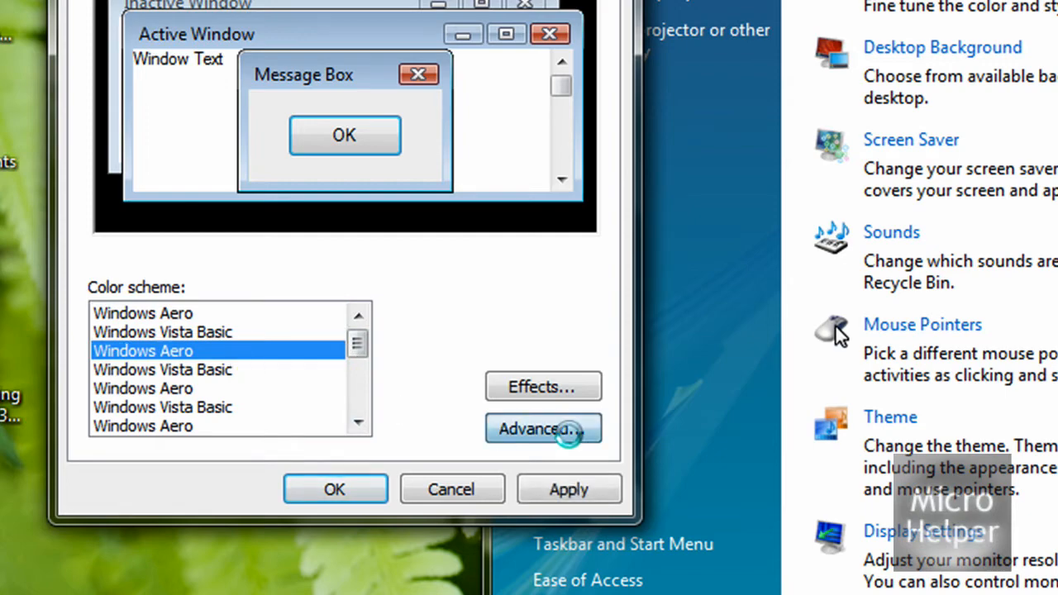
{"action": "left_click", "coordinate": [542, 428]}
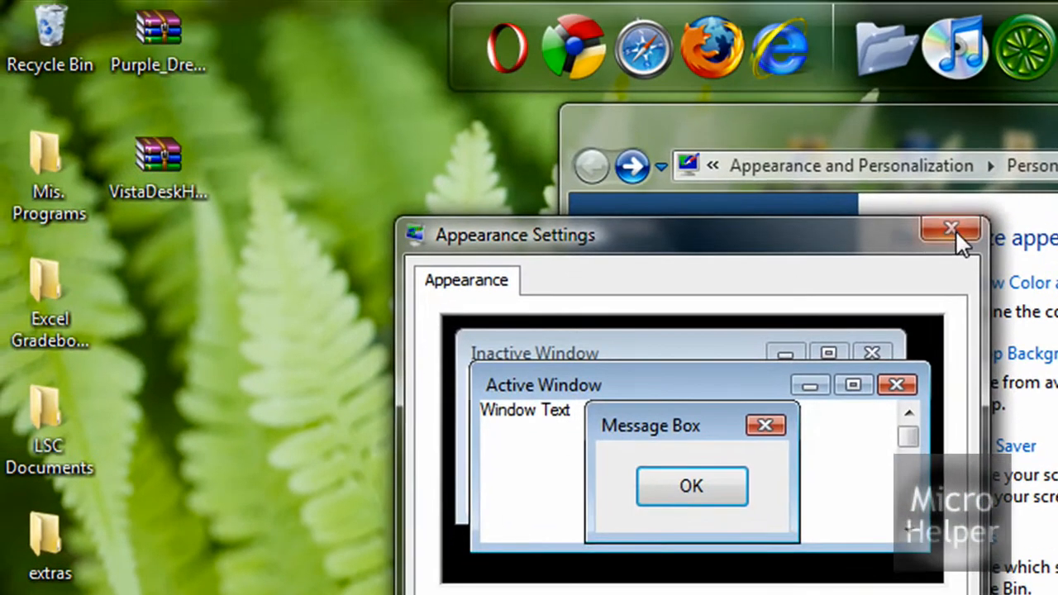
- Dismiss Appearance Settings and bring up the VistaDeskHack 1.11 archive's context menu on the desktop
{"action": "left_click", "coordinate": [950, 228]}
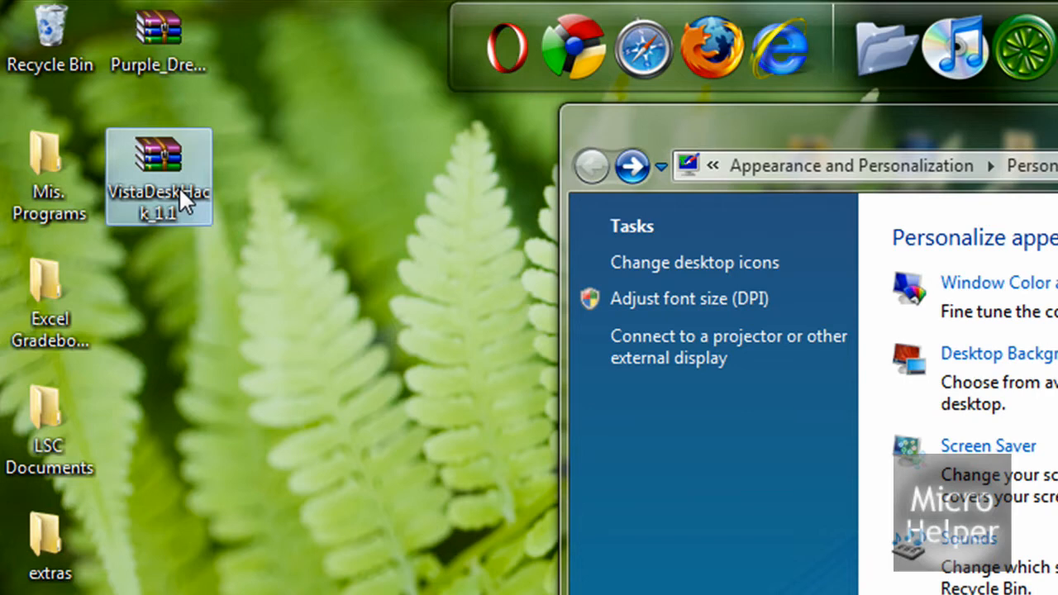
{"action": "mouse_move", "coordinate": [178, 218]}
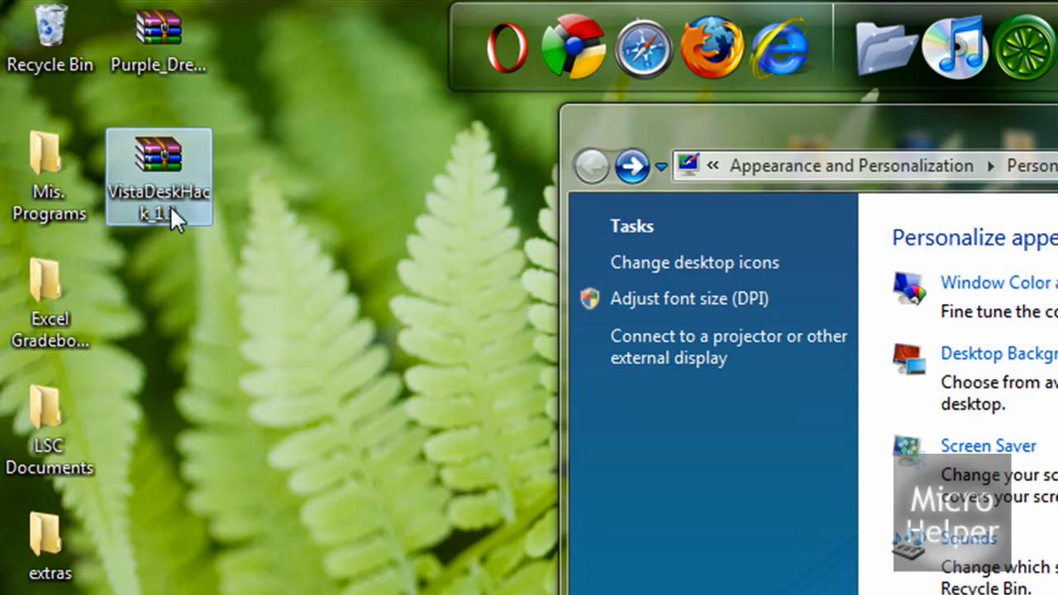
{"action": "mouse_move", "coordinate": [169, 185]}
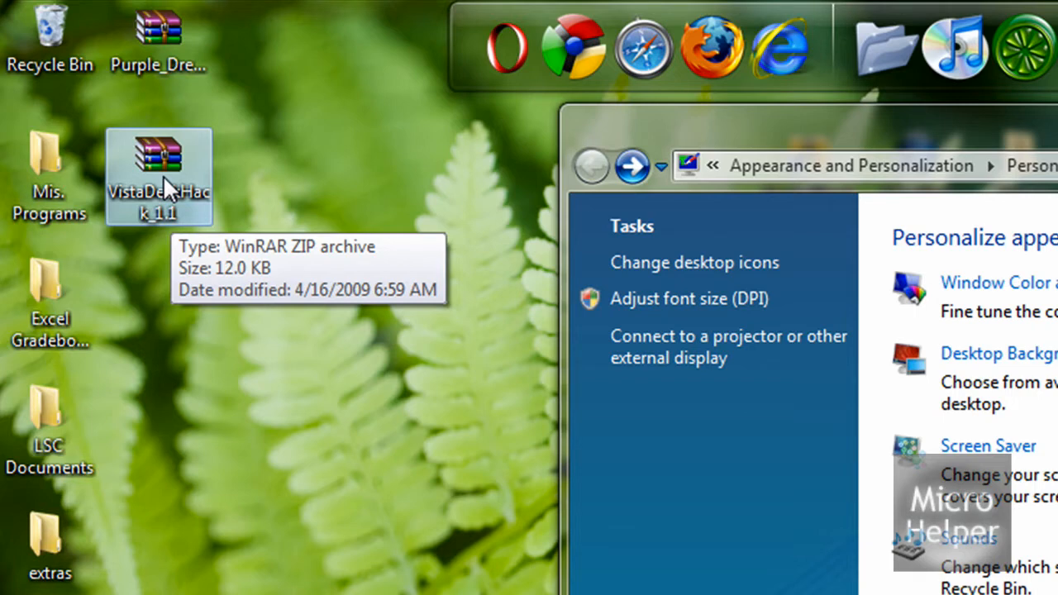
{"action": "left_click", "coordinate": [159, 165]}
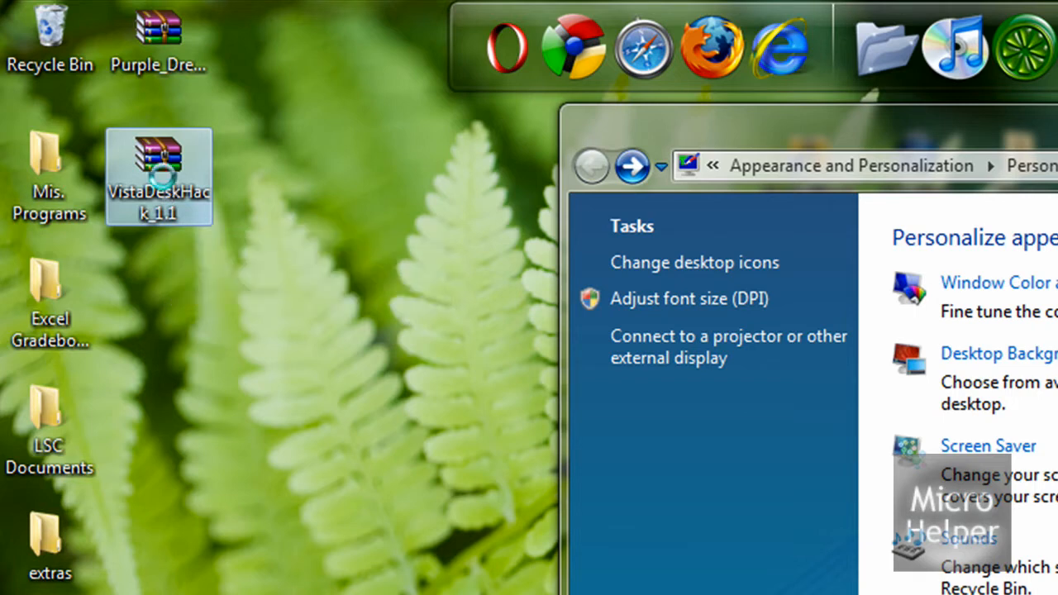
{"action": "right_click", "coordinate": [159, 166]}
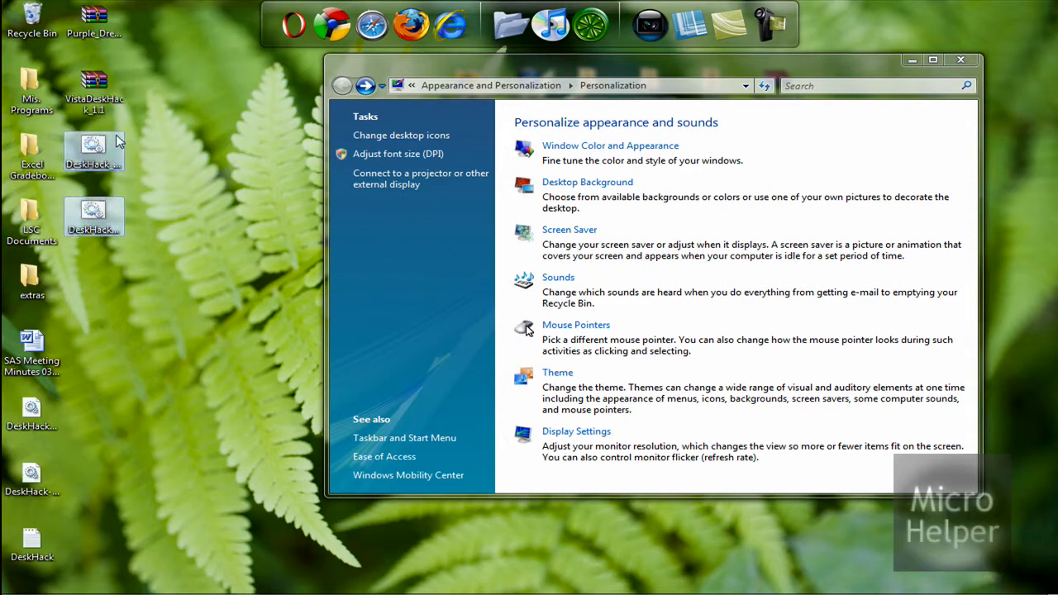
- Extract the VistaDeskHack zip here and pick out the DeskHack_Install command script
{"action": "left_click", "coordinate": [93, 149]}
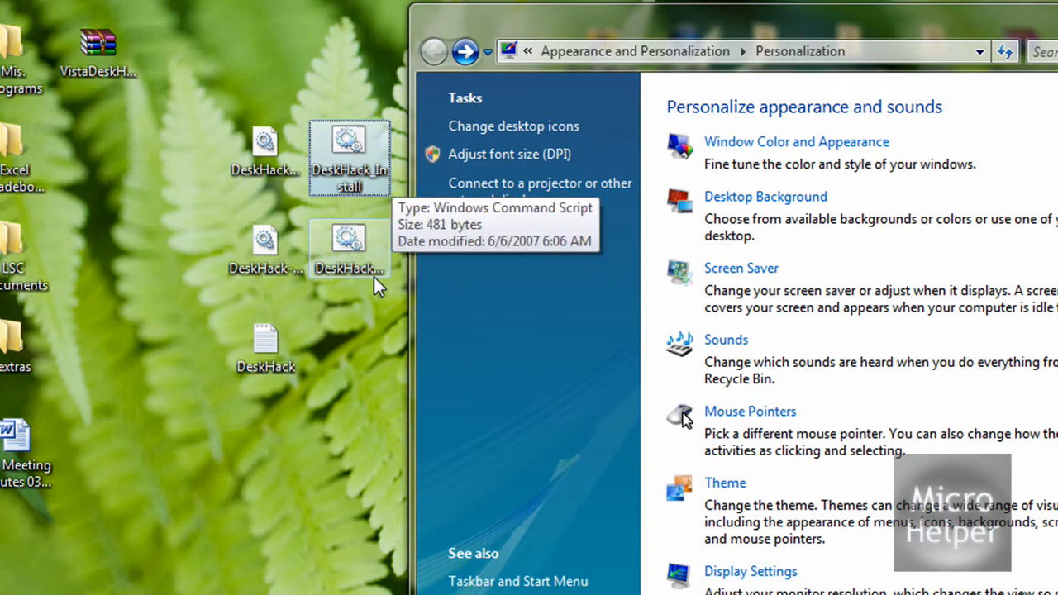
{"action": "mouse_move", "coordinate": [364, 185]}
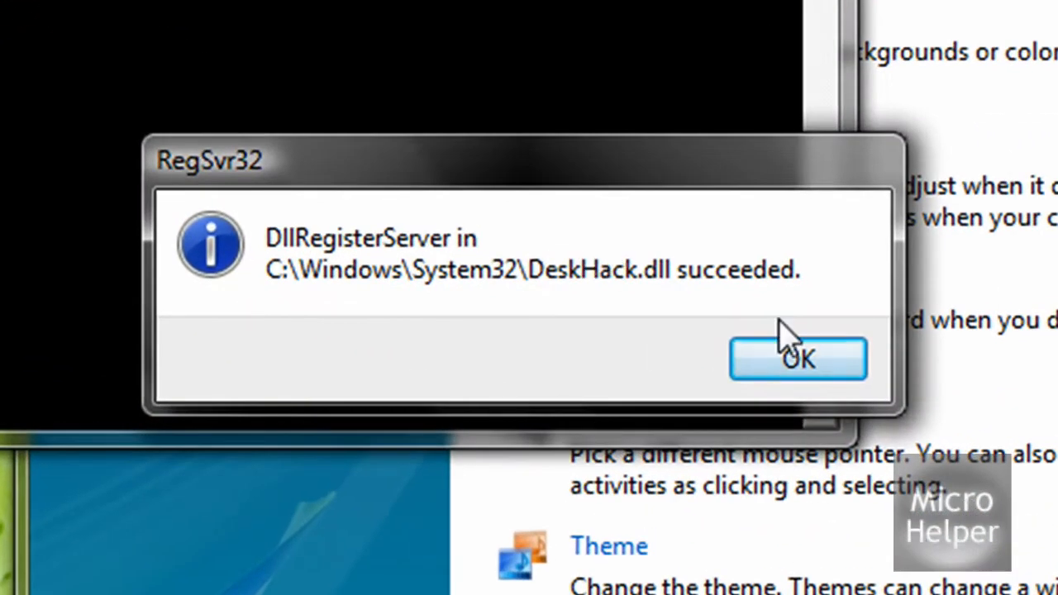
{"action": "mouse_move", "coordinate": [616, 381]}
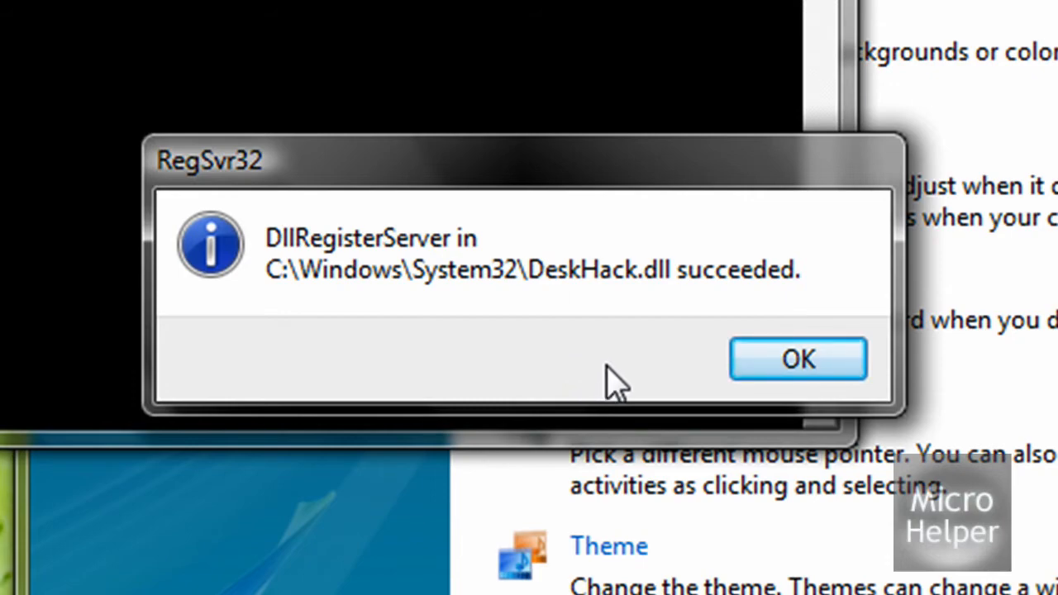
- Acknowledge RegSvr32's 'DllRegisterServer in DeskHack.dll succeeded' confirmation
{"action": "left_click", "coordinate": [797, 359]}
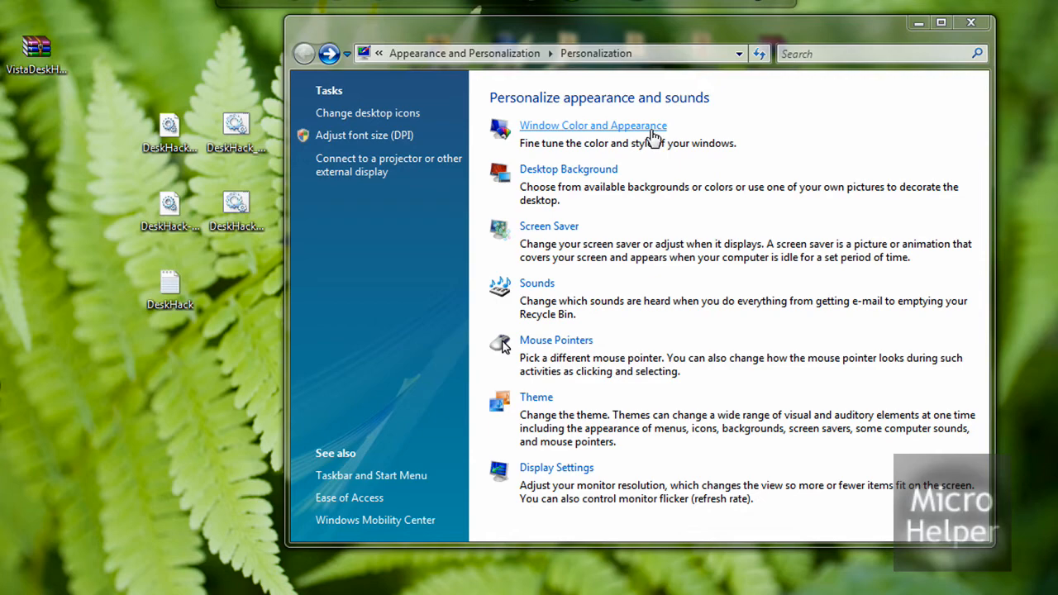
- Reach the classic appearance properties via Window Color and Appearance, now listing Windows 7 Basic, M7 and AeroVG
{"action": "left_click", "coordinate": [592, 126]}
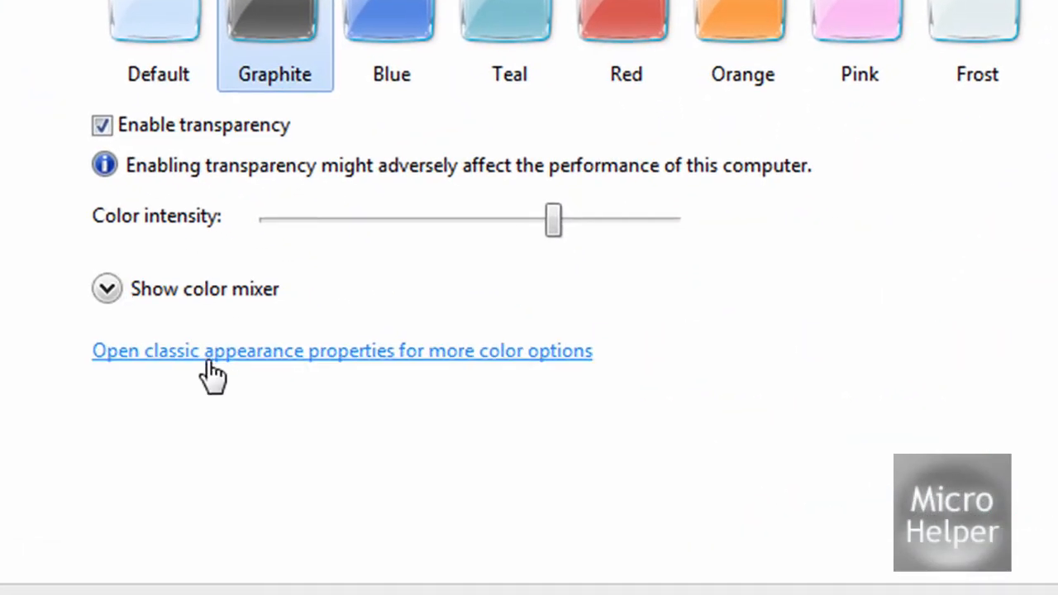
{"action": "left_click", "coordinate": [340, 350]}
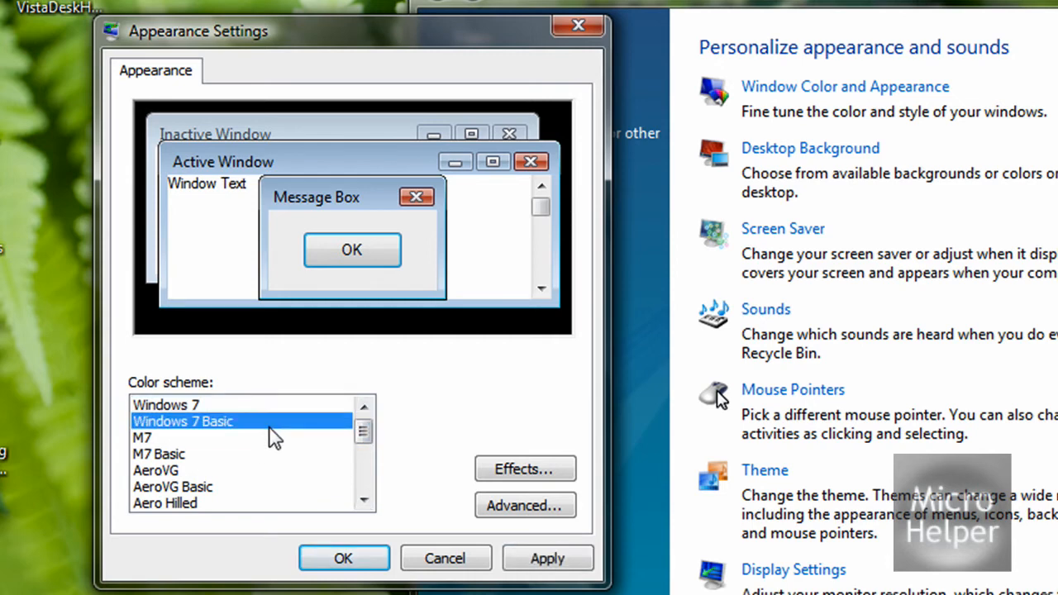
{"action": "mouse_move", "coordinate": [397, 427]}
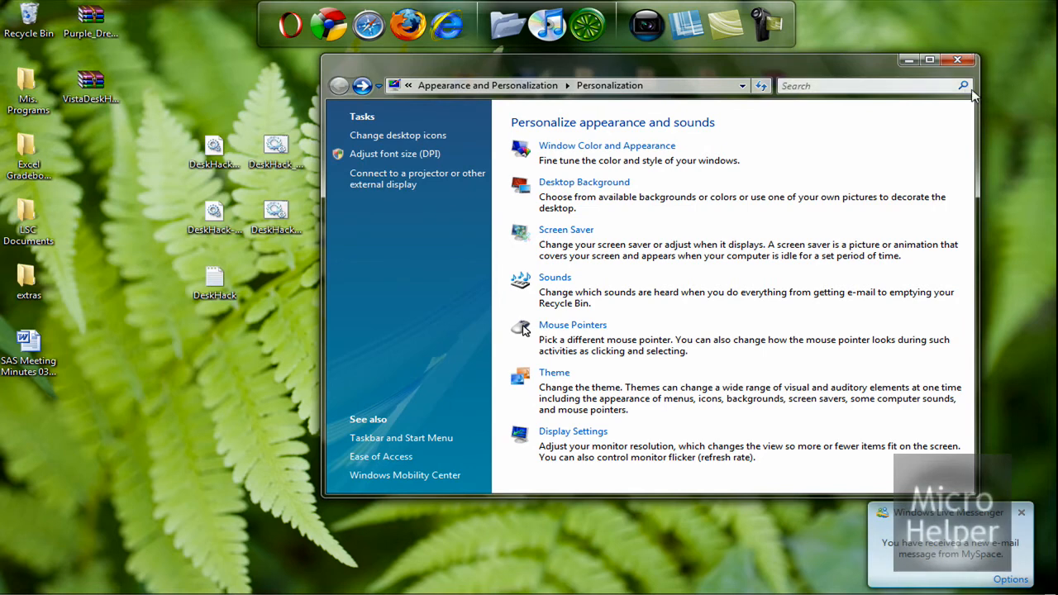
- Close the Personalization window, leaving only the desktop with the DeskHack files
{"action": "left_click", "coordinate": [957, 59]}
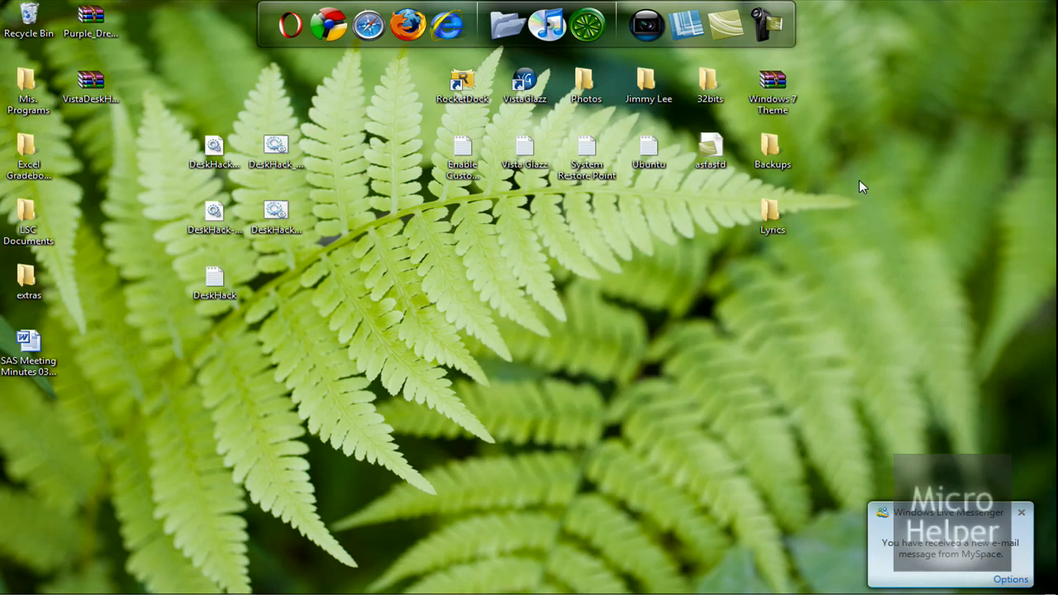